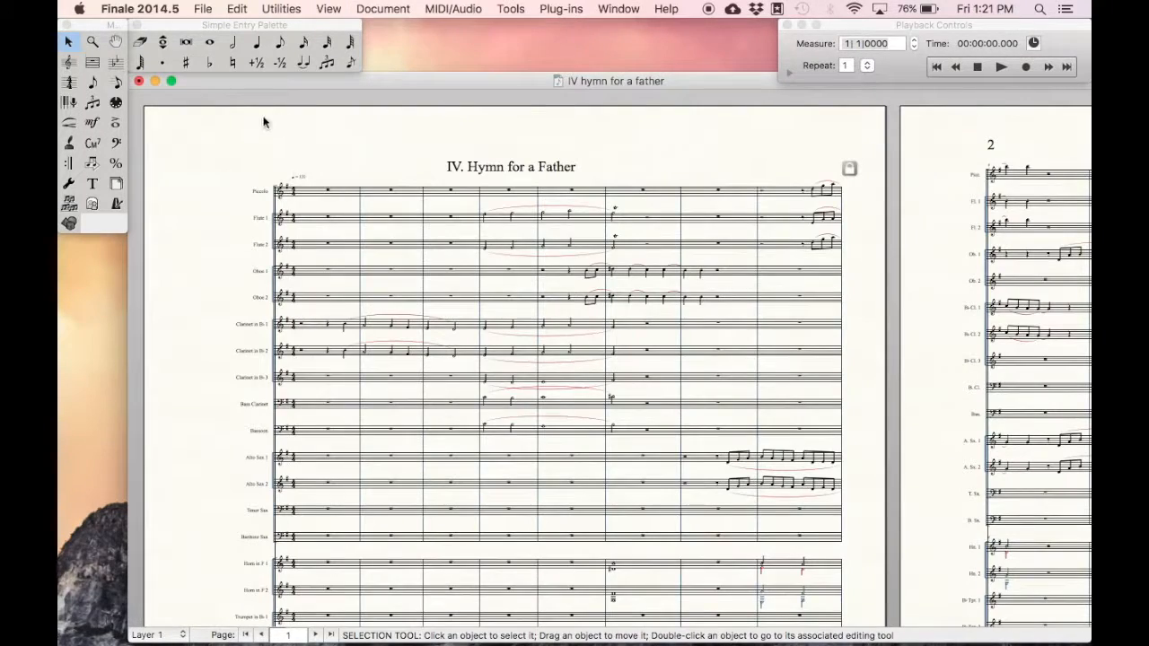
Open the Extract Parts dialog from the File menu for the hymn score
left_click(202, 8)
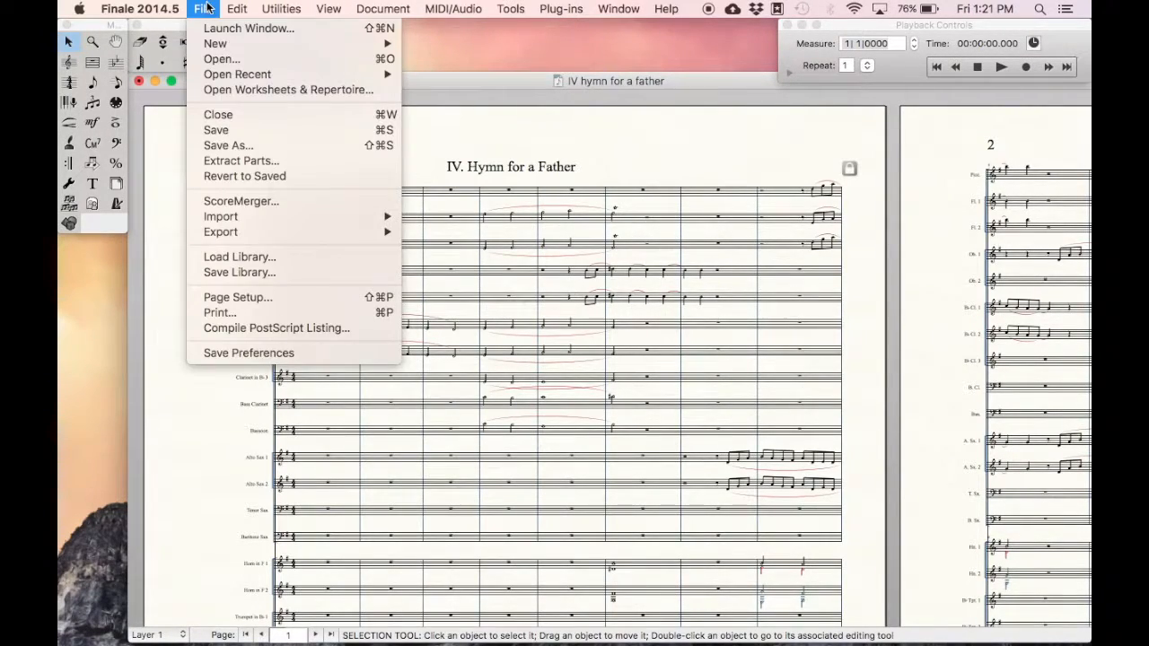
mouse_move(241, 161)
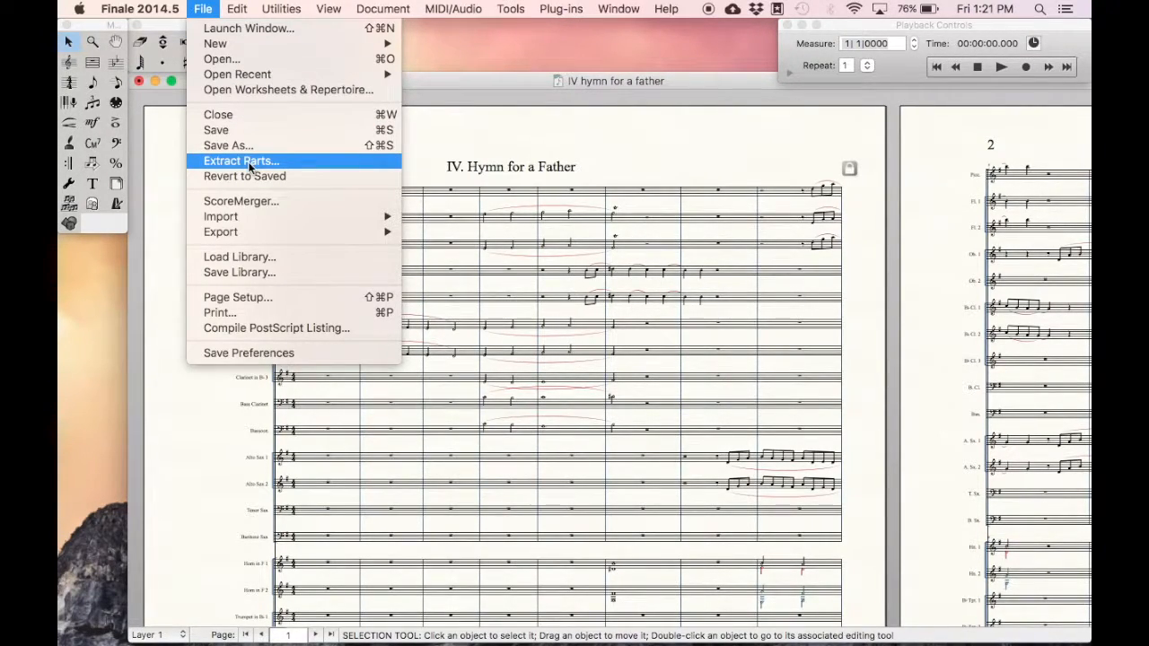
left_click(241, 161)
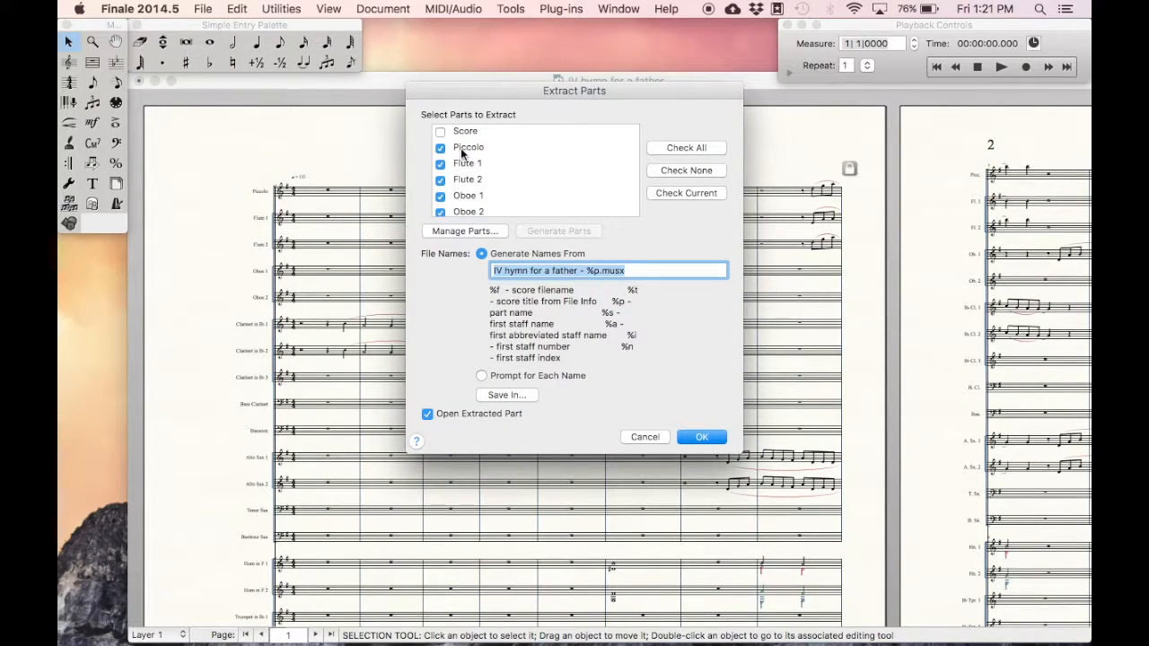
Confirm every part down to percussion is checked, then bring up the Save In folder chooser
scroll("down", 3)
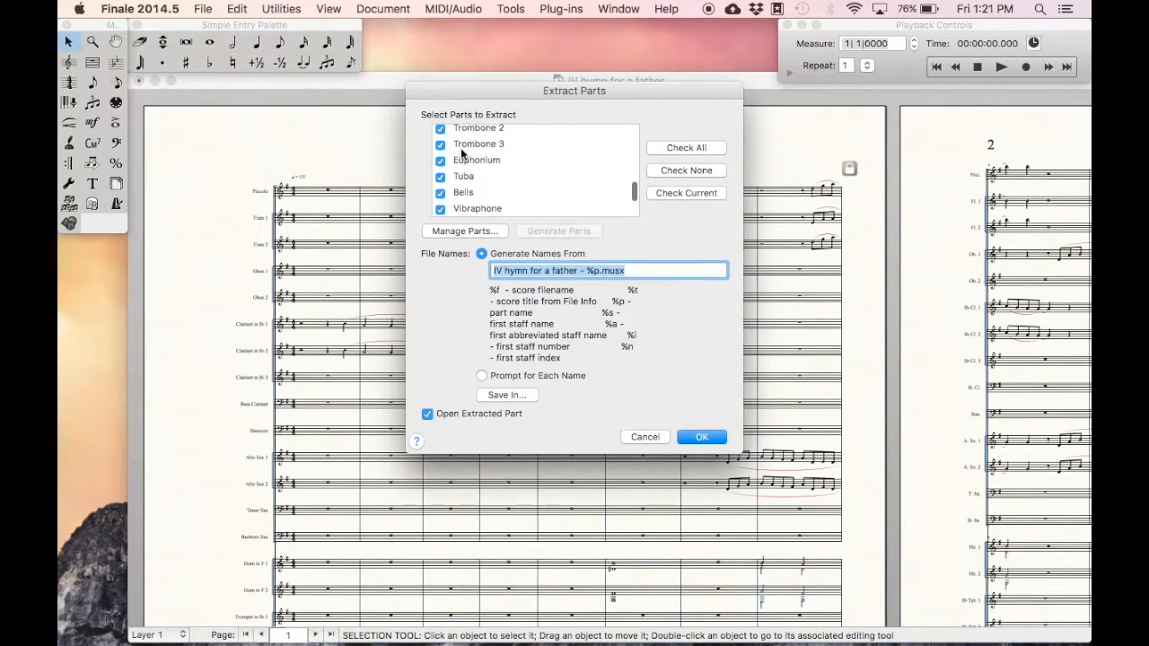
scroll("down", 3)
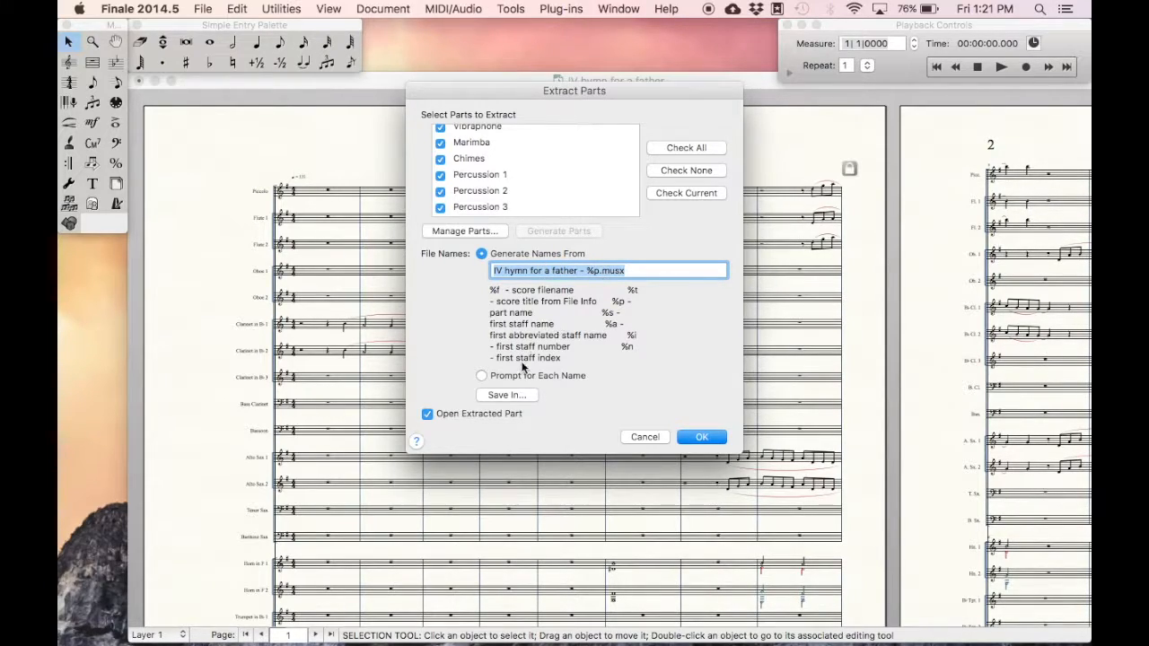
left_click(506, 395)
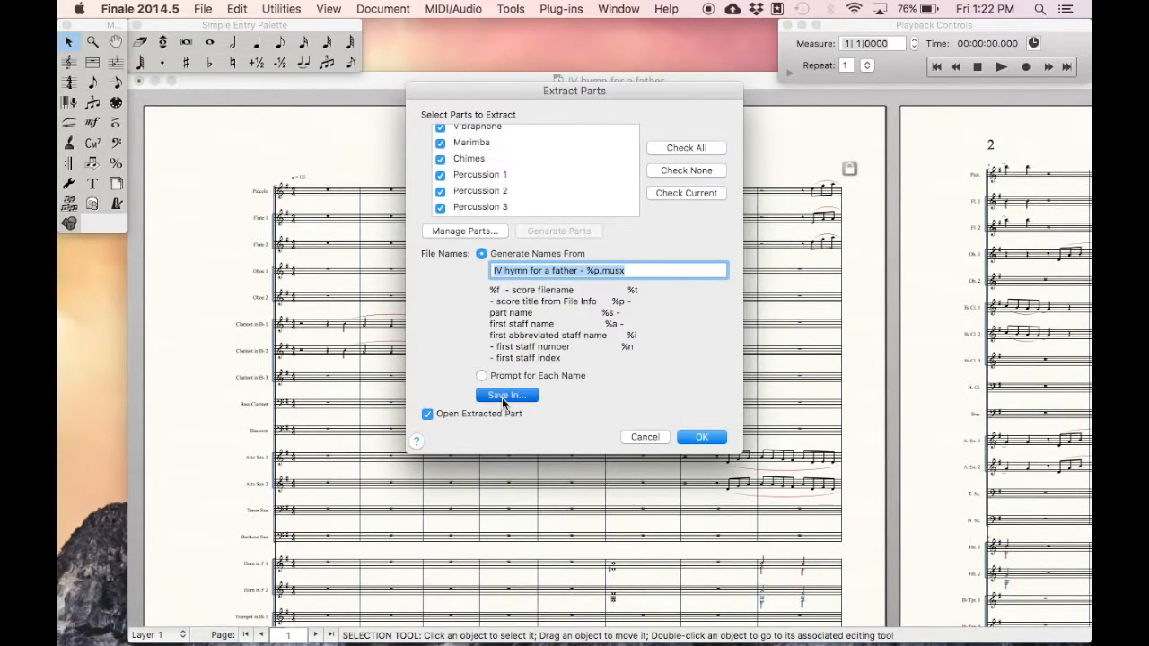
left_click(506, 395)
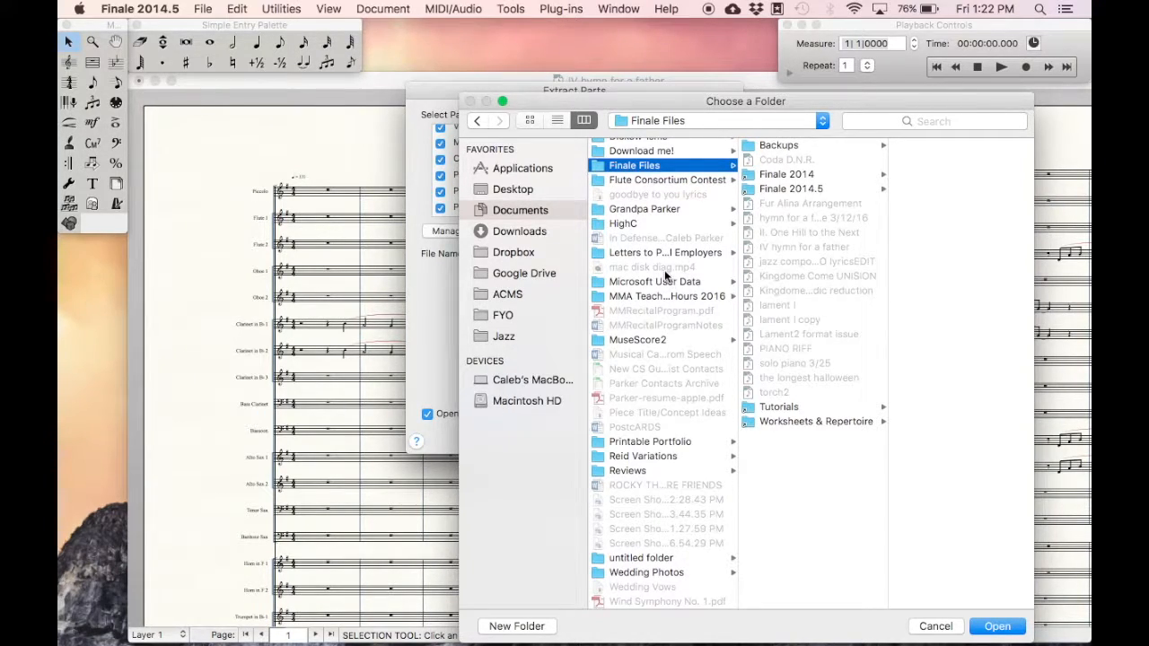
Create a new folder named 'Parts' on the Desktop as the extraction destination
left_click(513, 189)
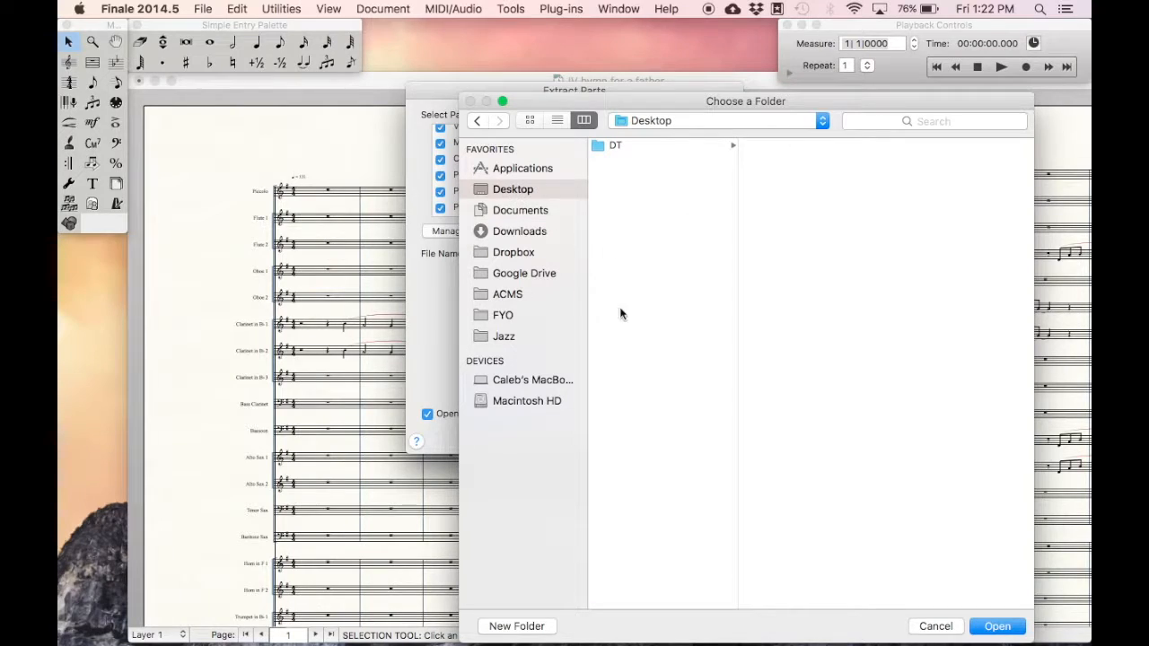
left_click(516, 625)
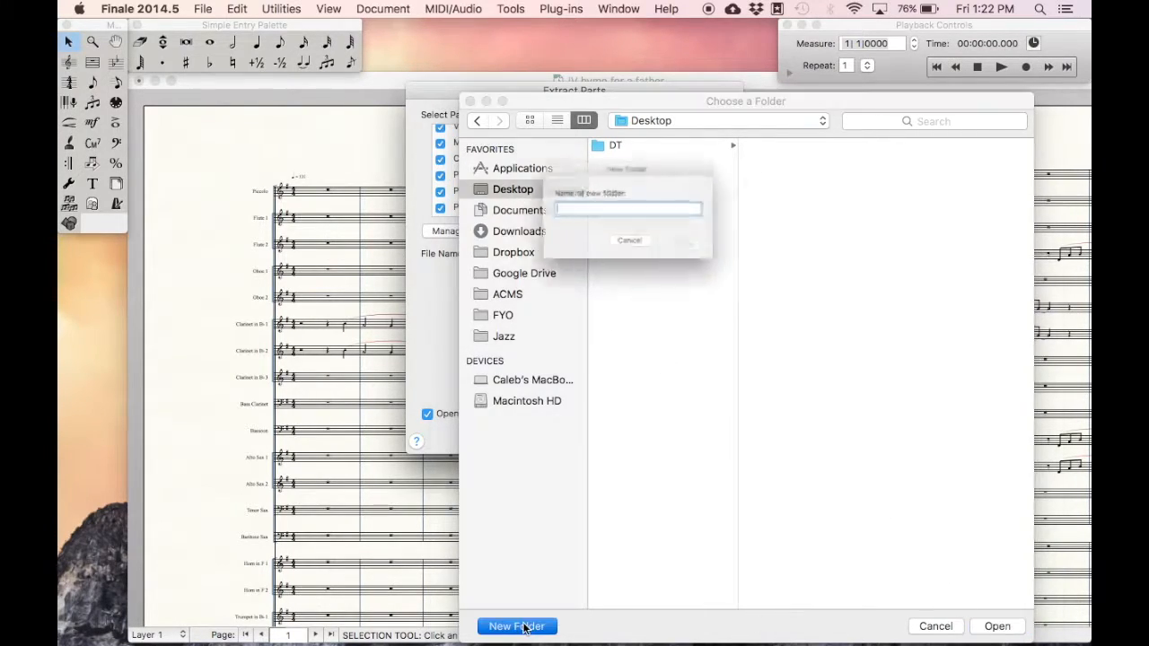
type("Parts")
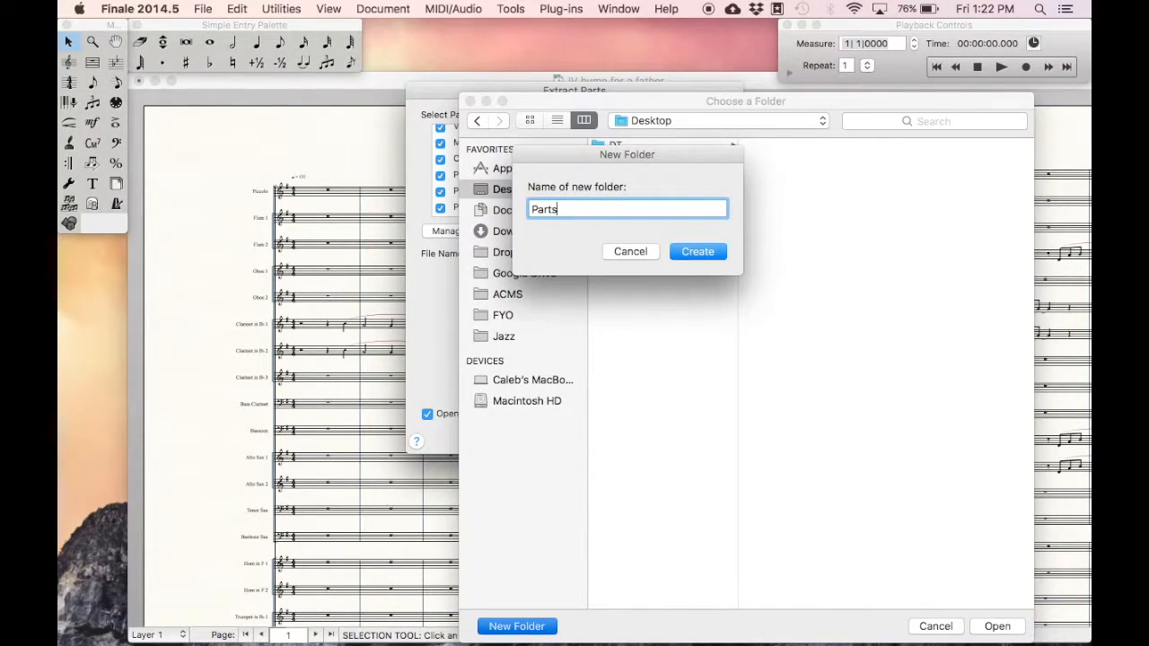
left_click(631, 251)
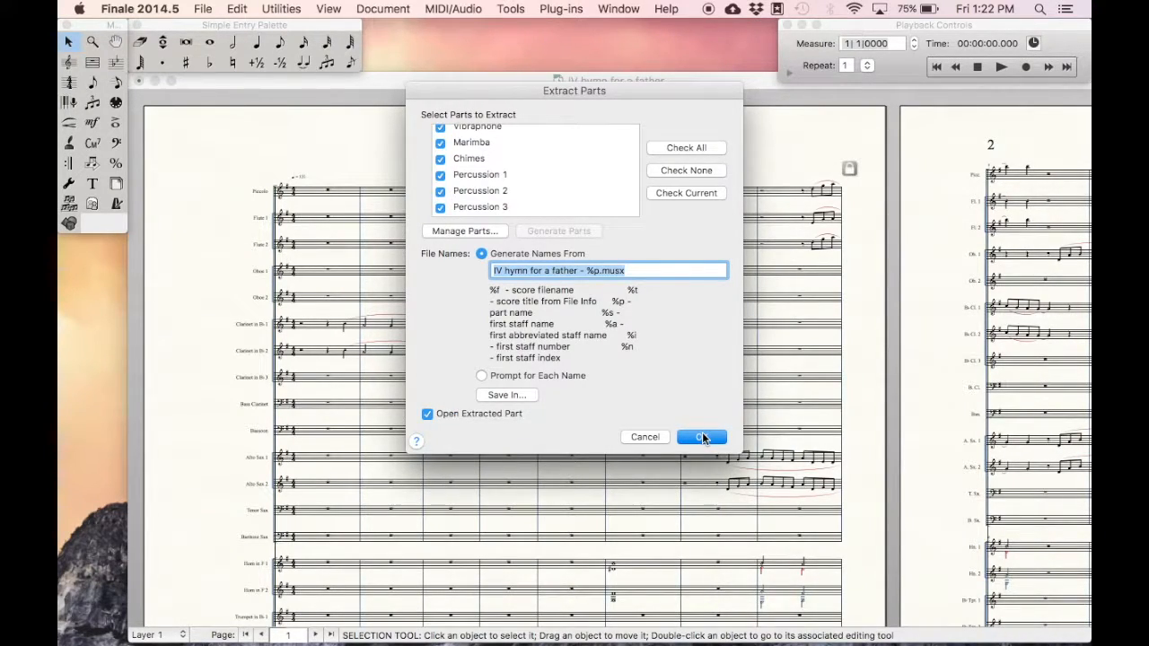
Extract the parts, quit Finale discarding changes, and open the Desktop Parts folder showing 32 files
left_click(703, 436)
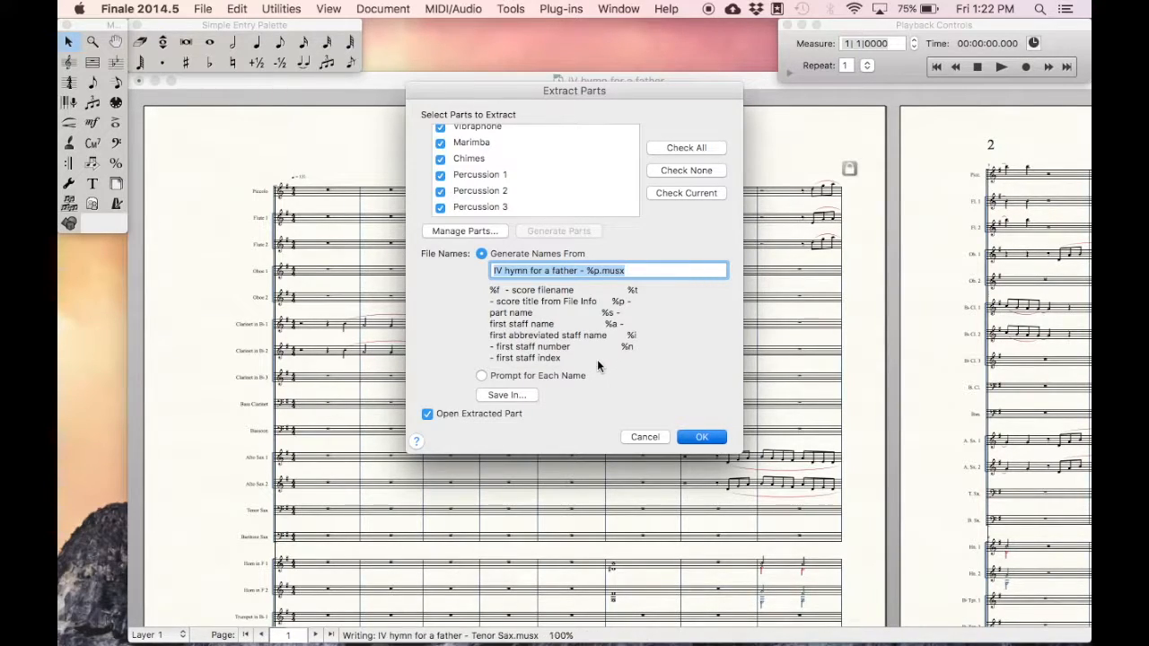
left_click(701, 436)
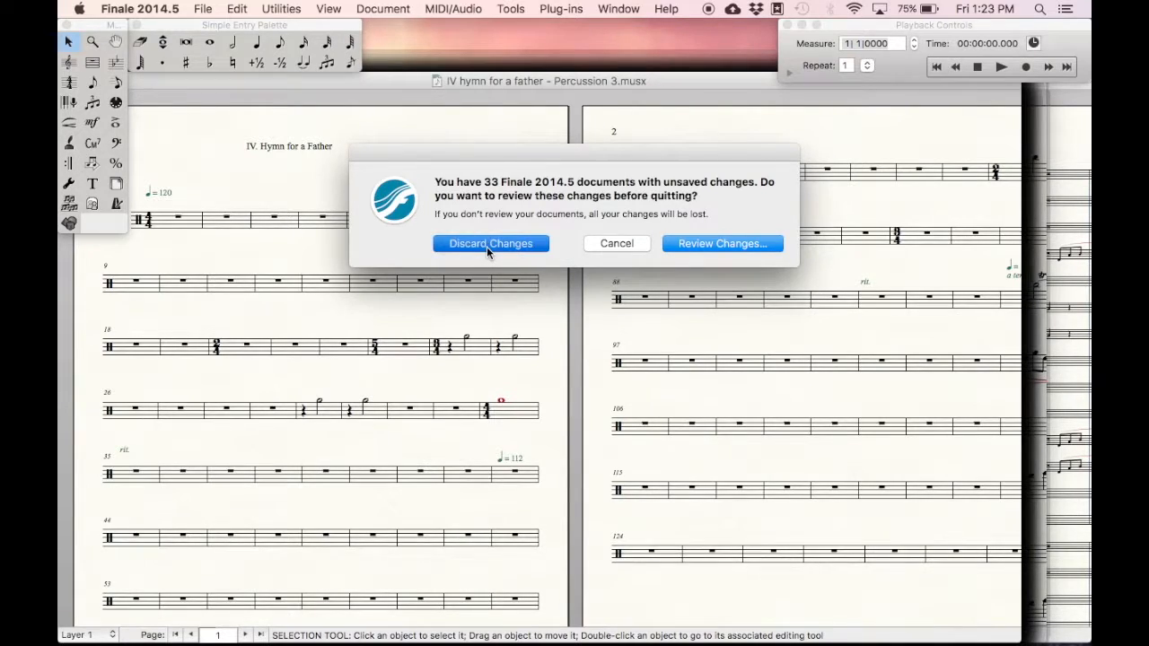
left_click(491, 244)
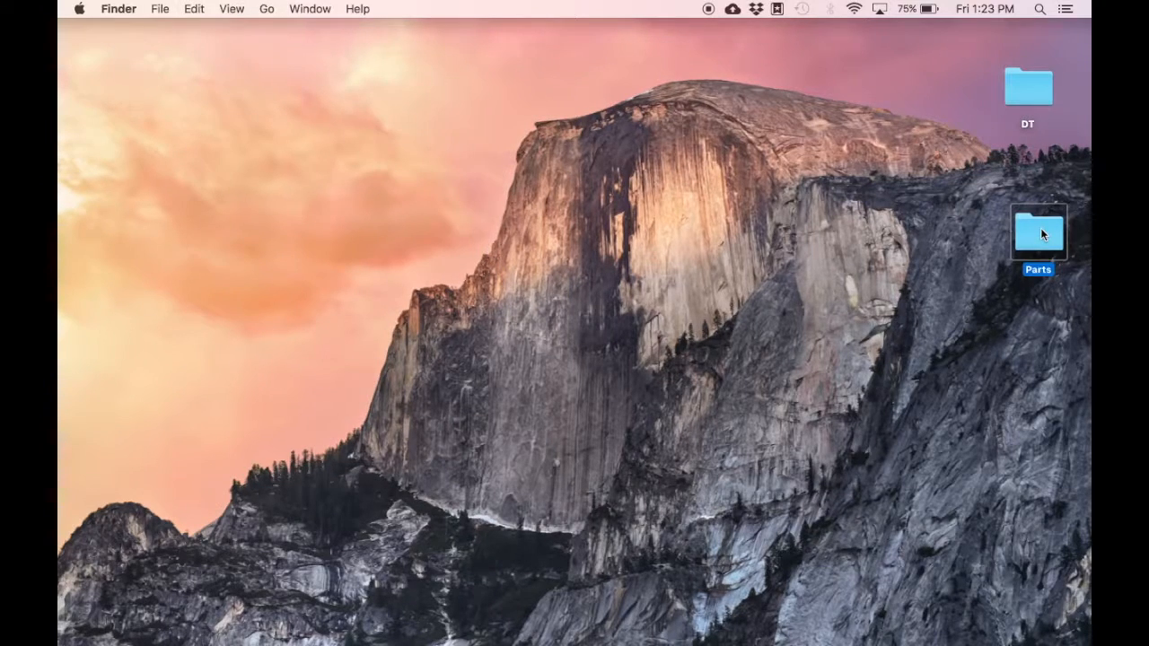
double_click(1038, 233)
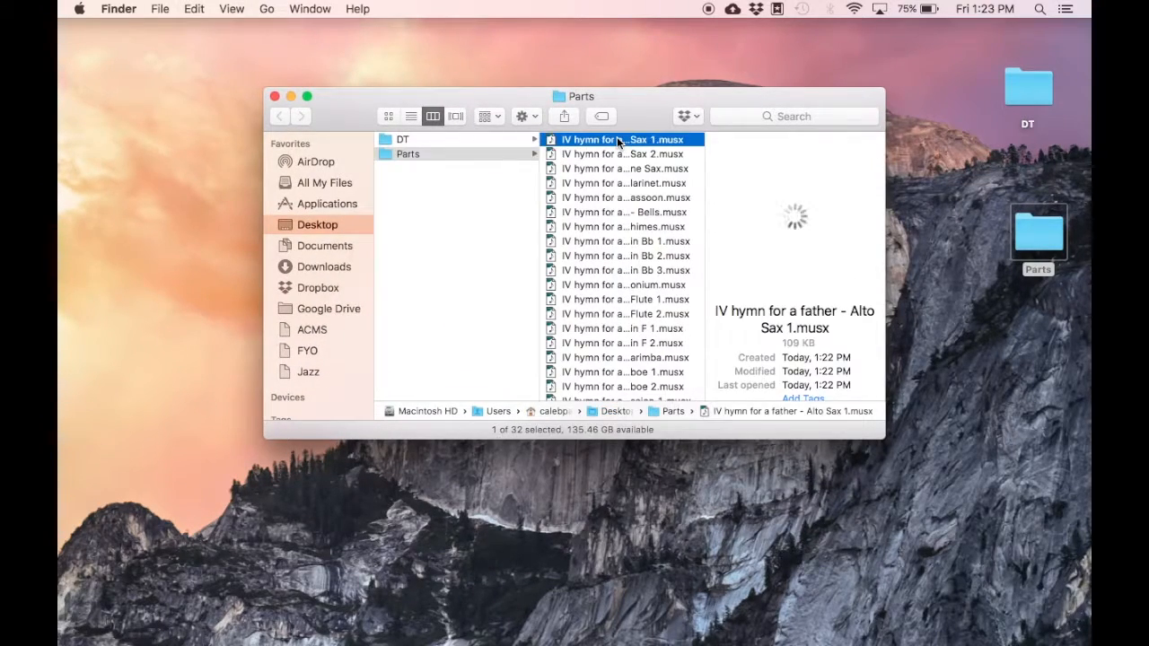